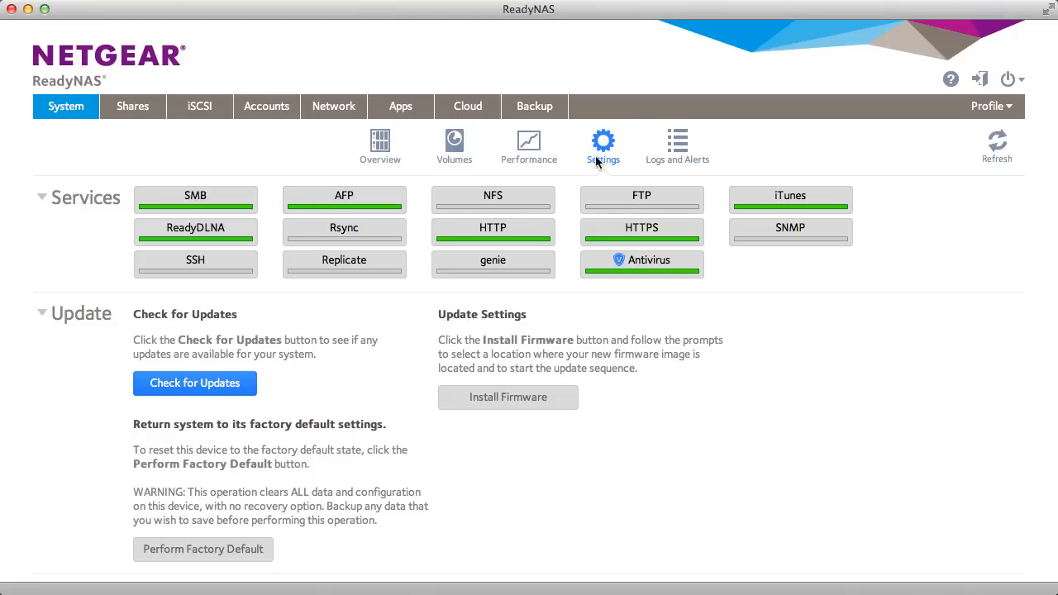
# Step: Enable the Replicate service with the account password entered and apply the settings
pyautogui.click(344, 260)
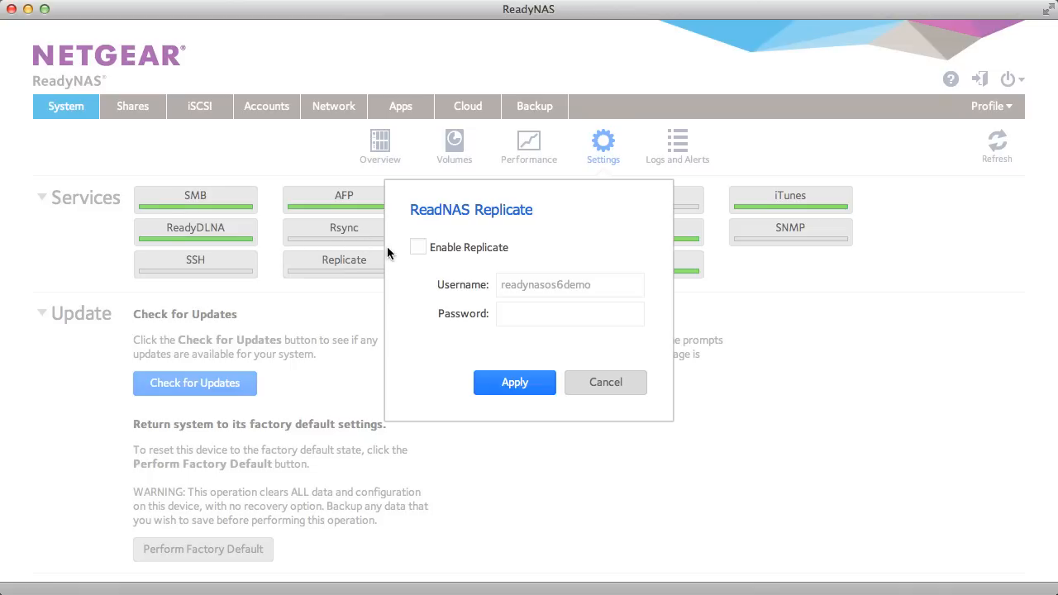
pyautogui.click(417, 246)
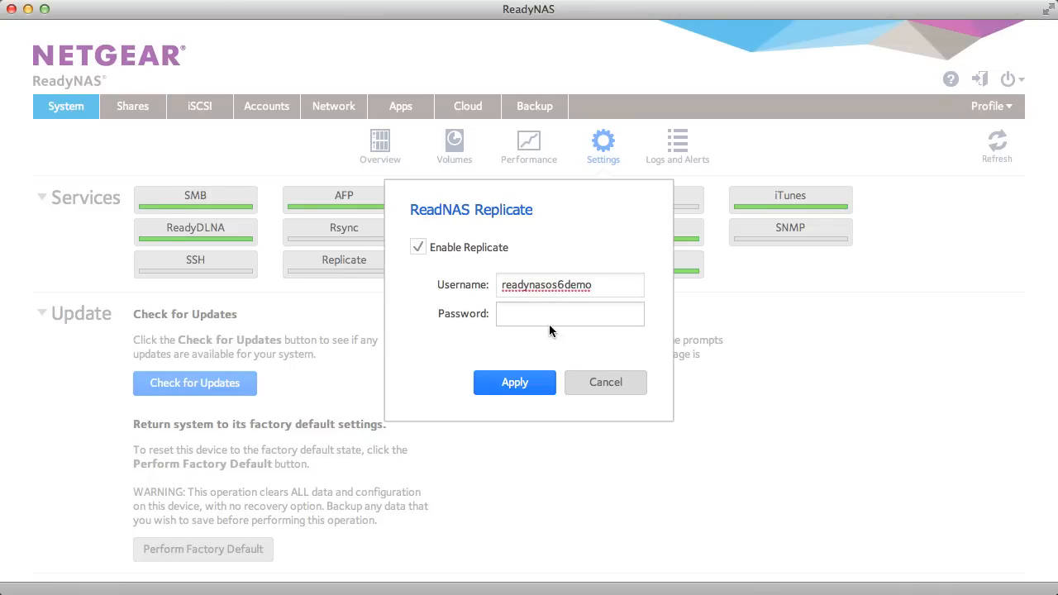
pyautogui.write('•••••')
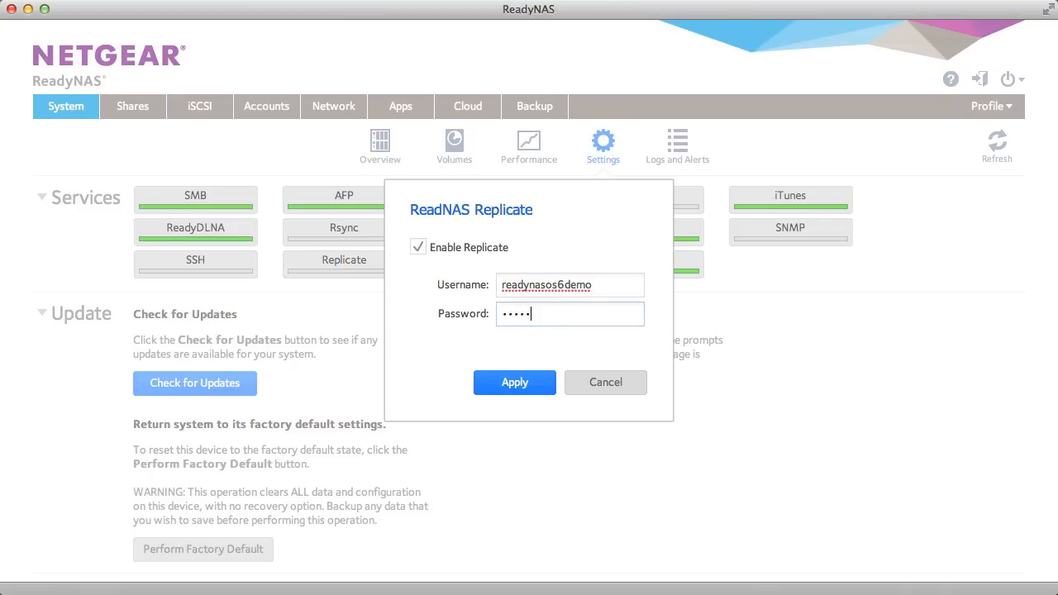
pyautogui.click(514, 382)
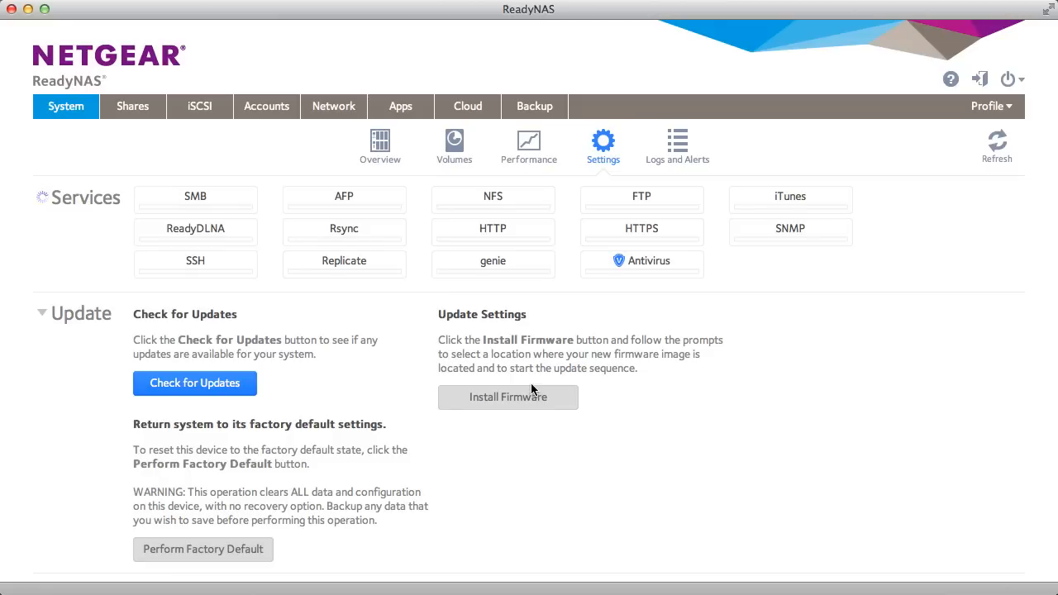
pyautogui.moveTo(536, 387)
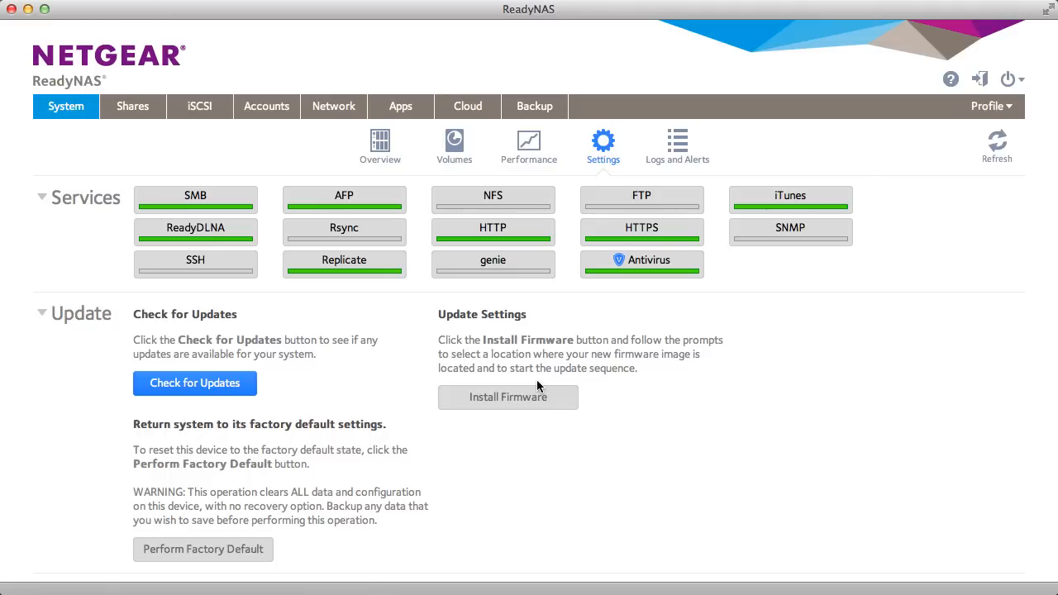
pyautogui.moveTo(1048, 459)
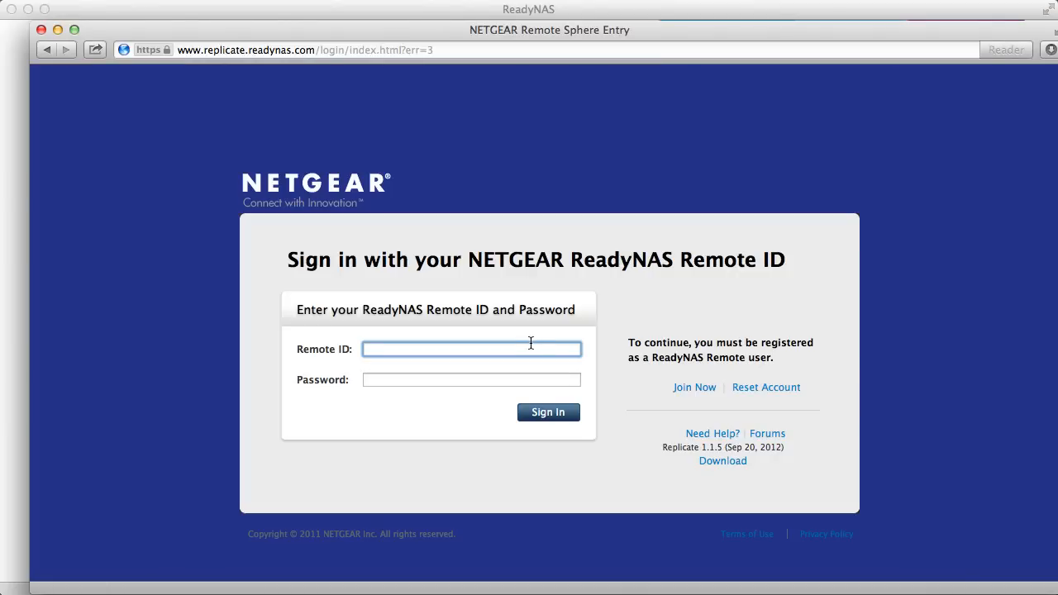
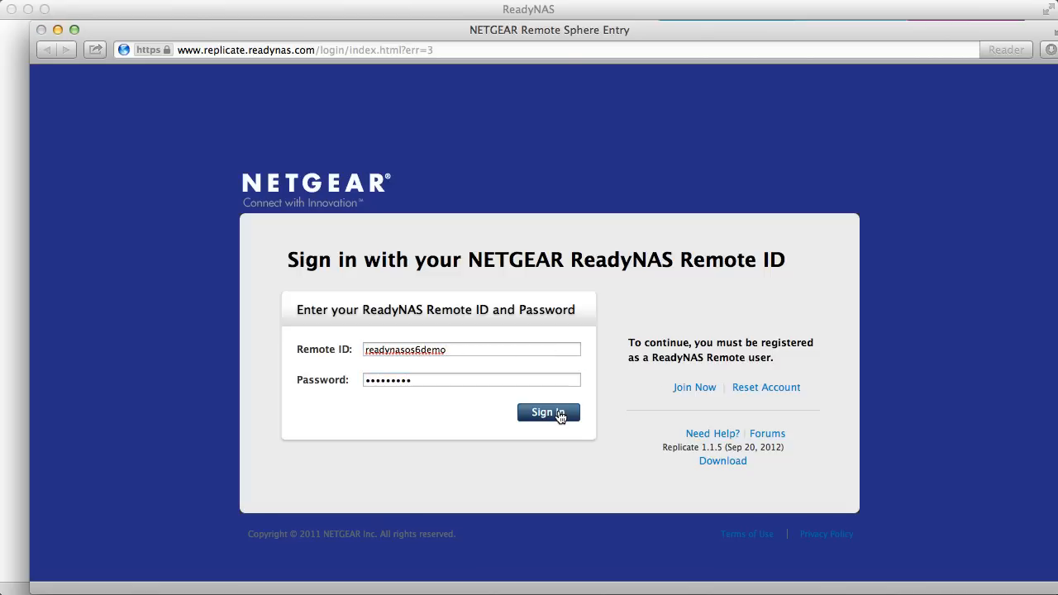
# Step: Sign in to the Replicate portal with the Remote ID and start a new data backup job
pyautogui.click(549, 414)
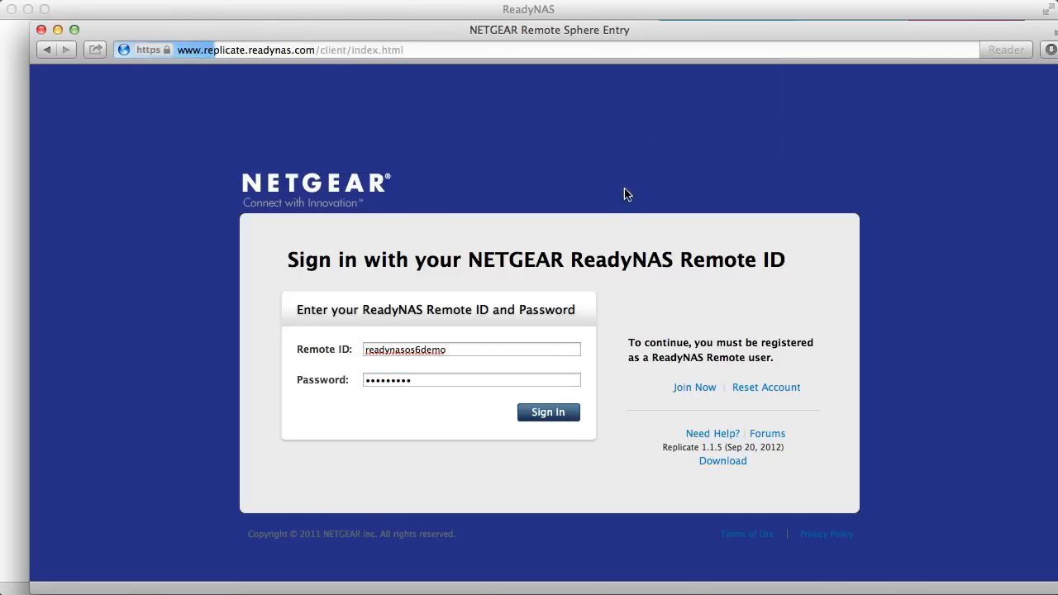
pyautogui.click(549, 412)
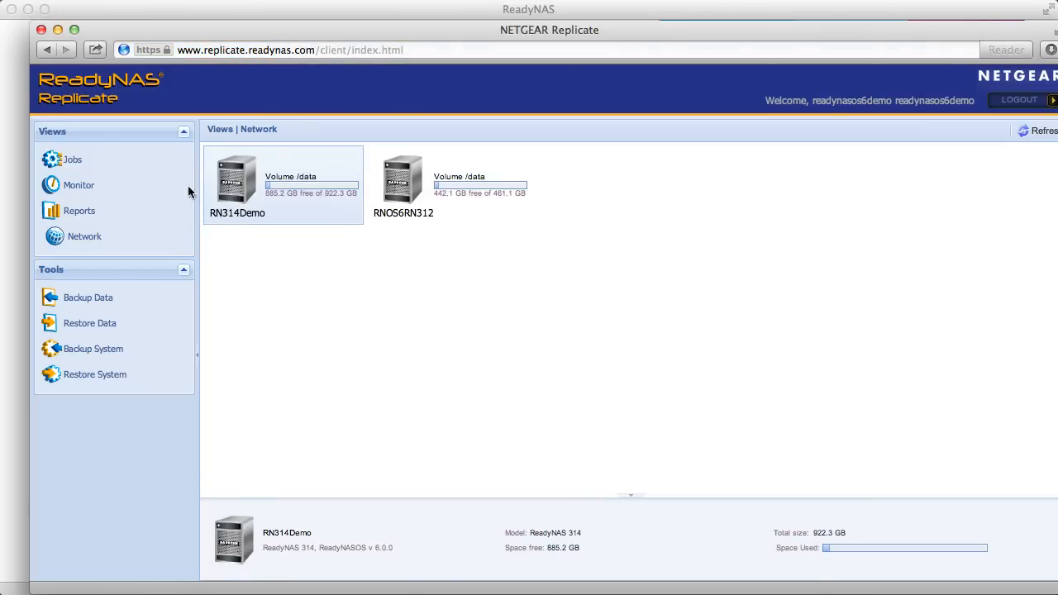
pyautogui.moveTo(83, 298)
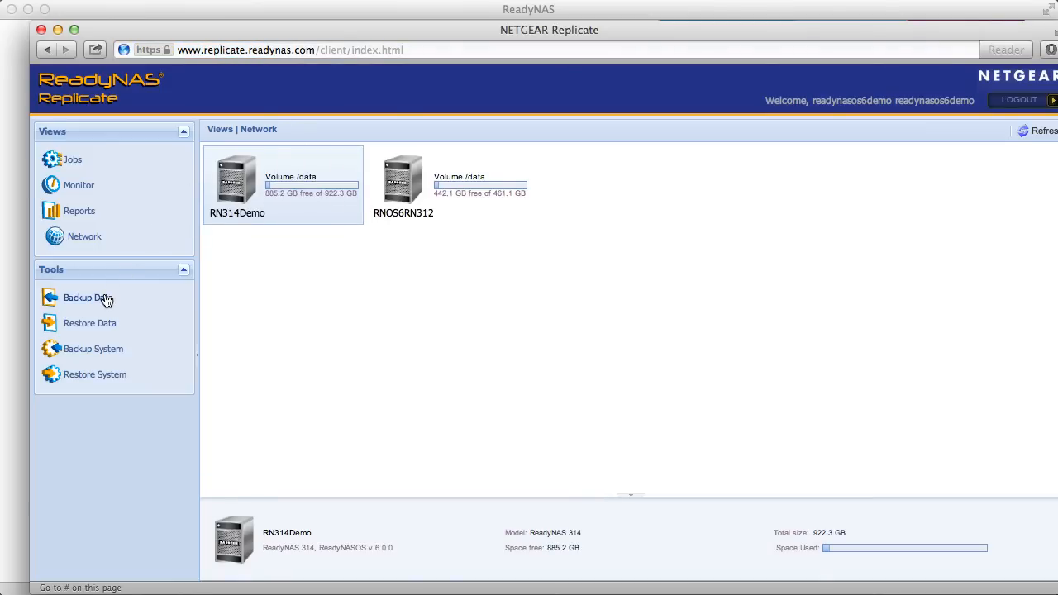
pyautogui.click(87, 297)
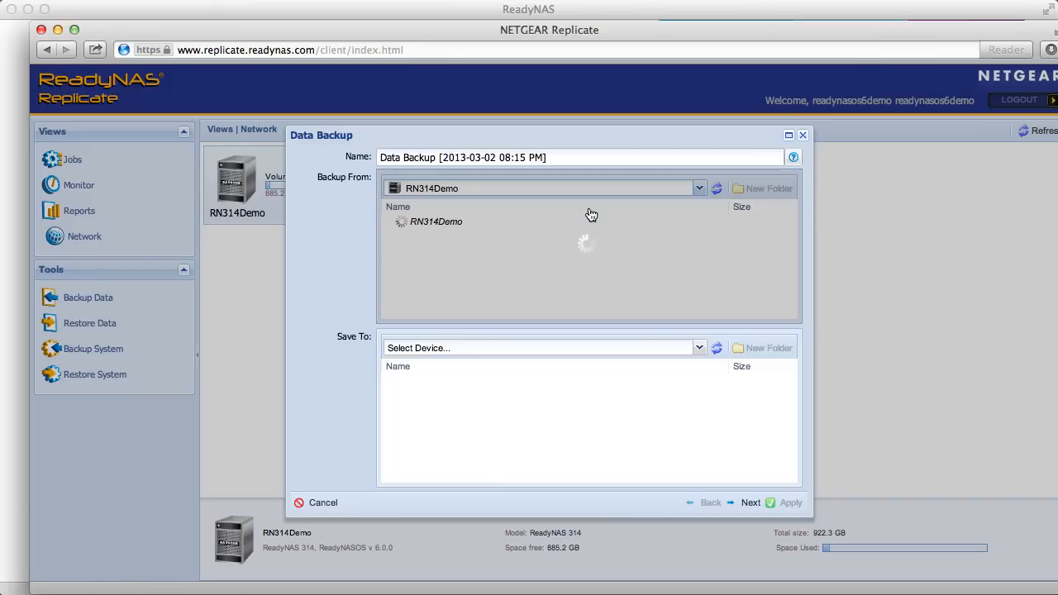
# Step: Select Pictures under RN314Demo's data volume and RNOS6RN312's data volume as destination
pyautogui.click(391, 221)
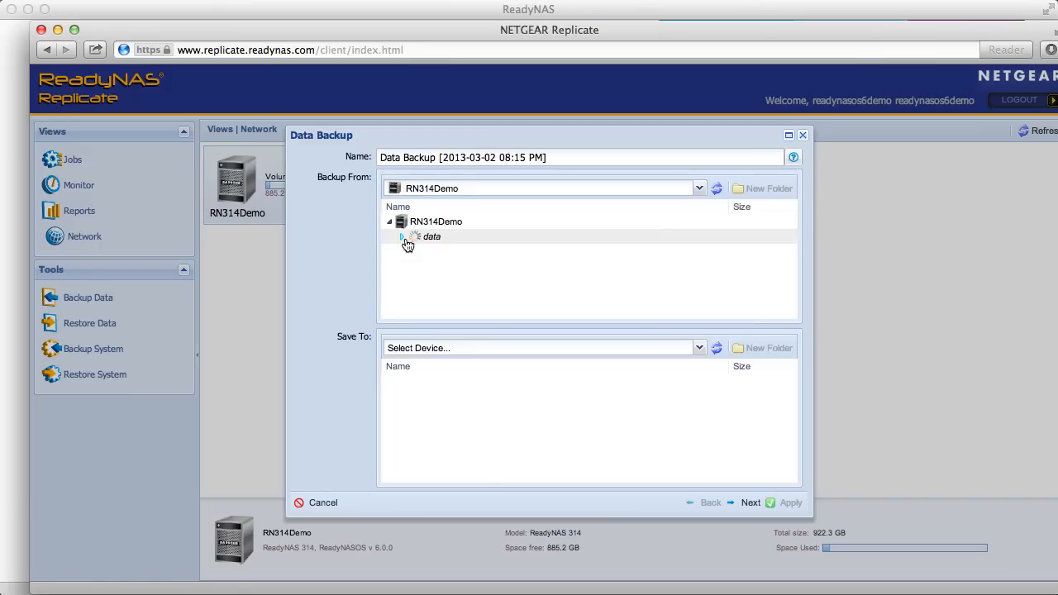
pyautogui.click(403, 237)
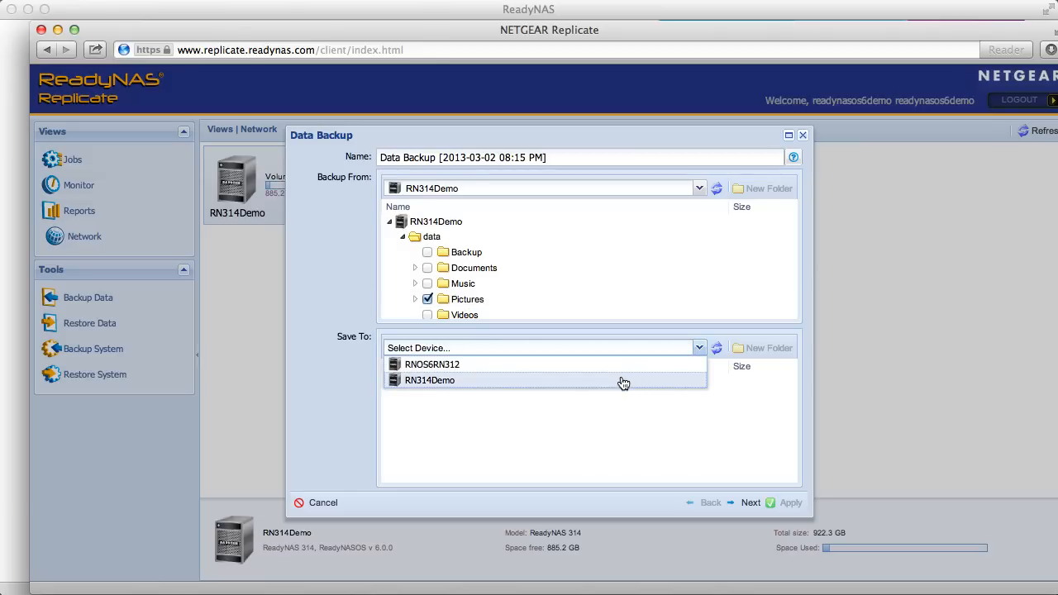
pyautogui.click(432, 363)
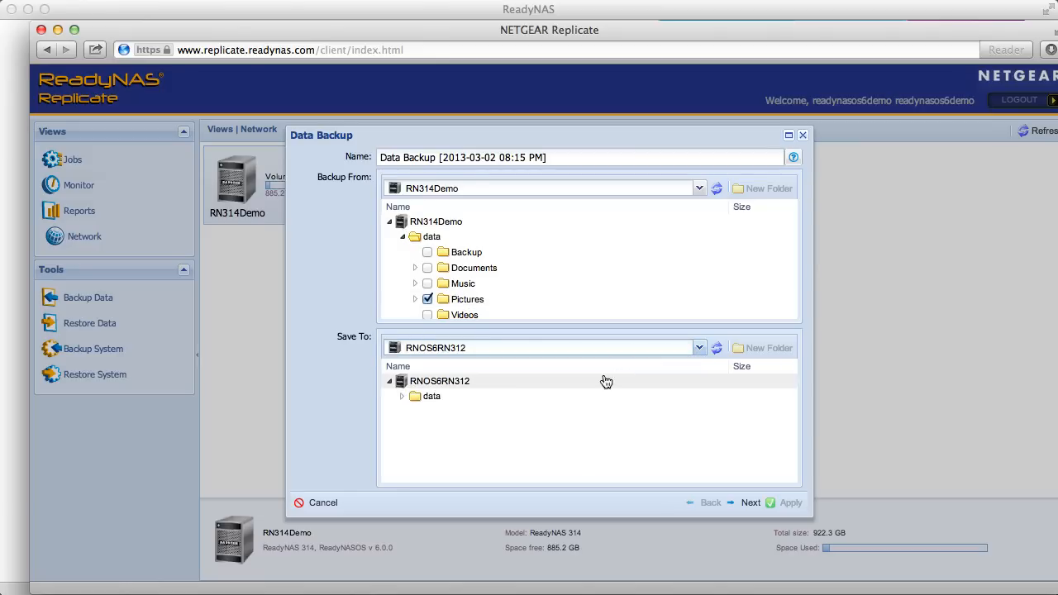
pyautogui.click(404, 397)
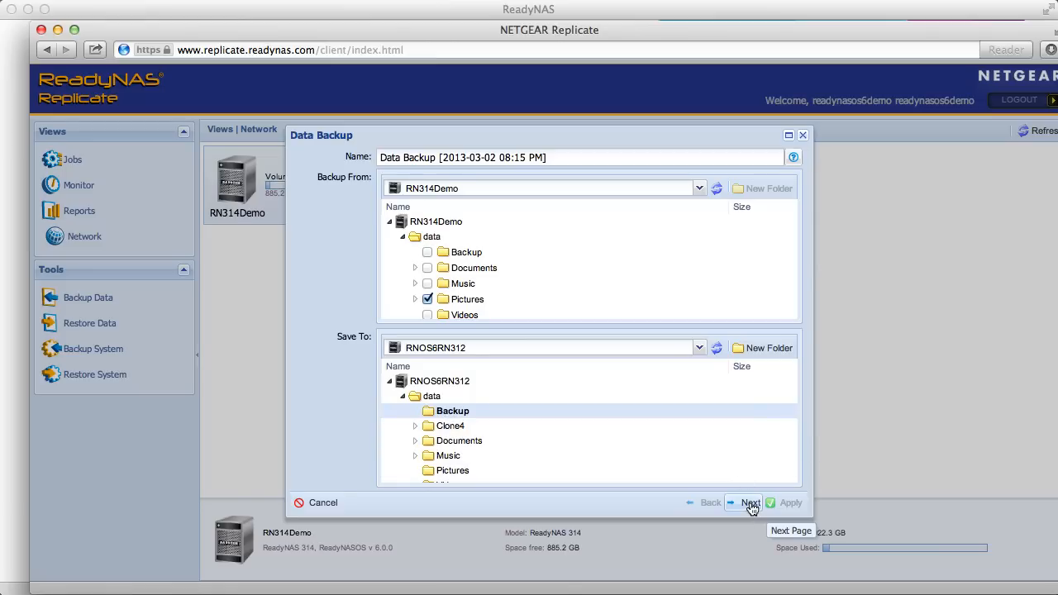
pyautogui.click(750, 503)
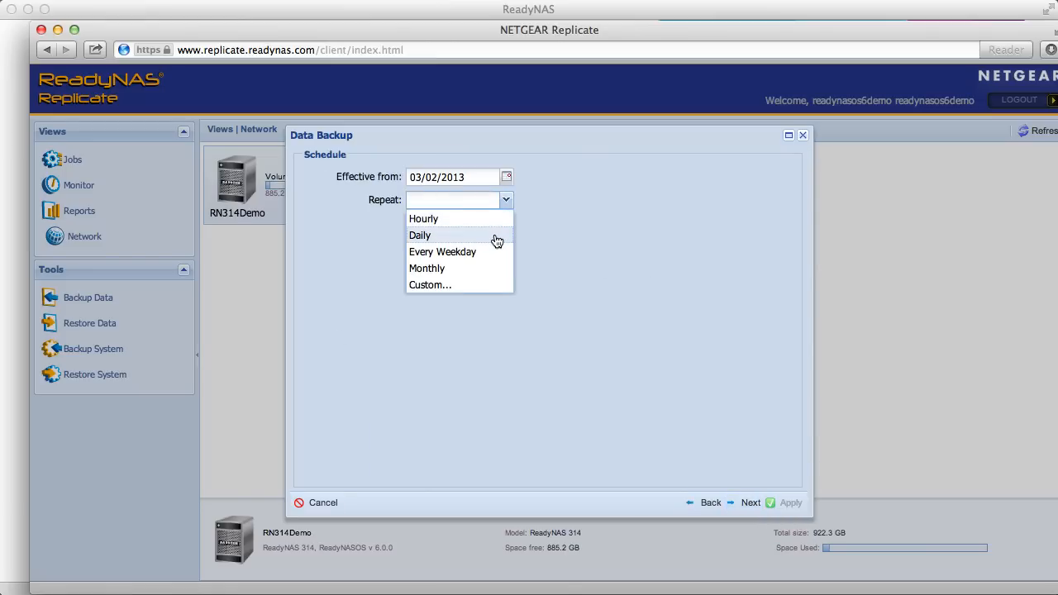
# Step: Set the backup to repeat daily and continue to the job summary
pyautogui.click(420, 235)
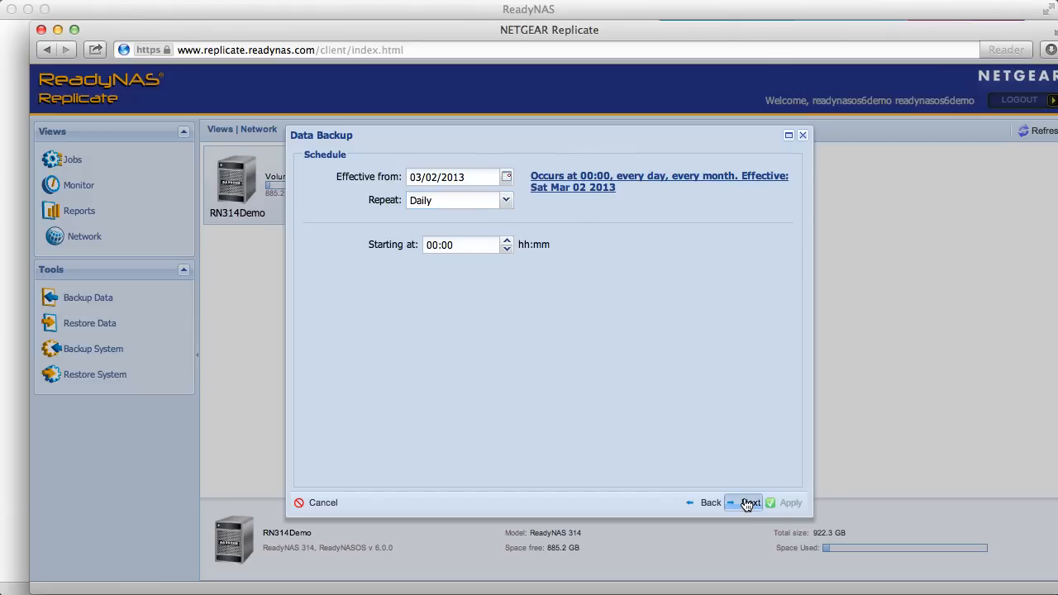
pyautogui.click(747, 502)
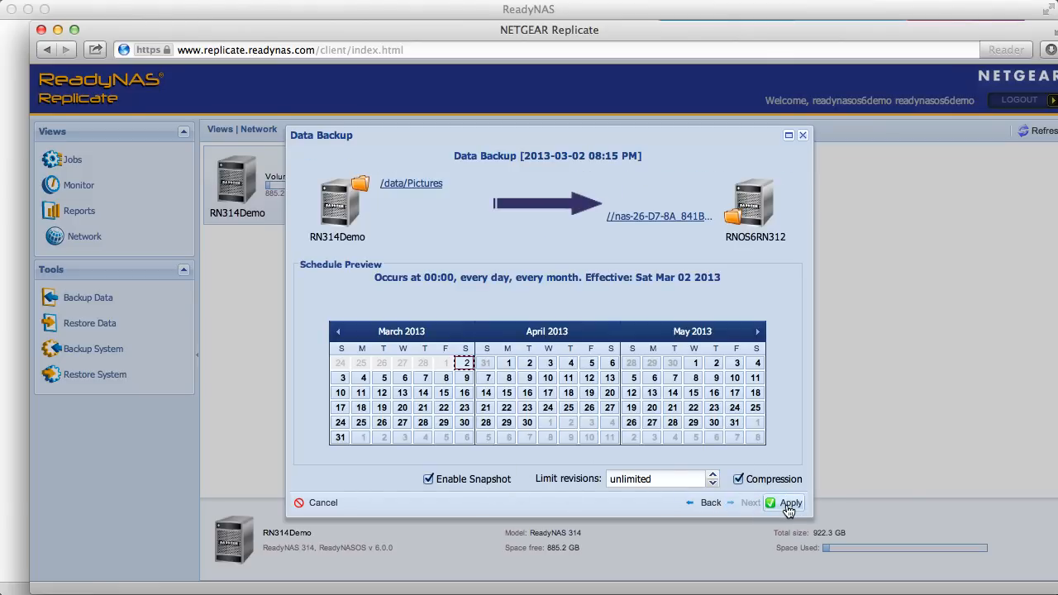
pyautogui.moveTo(790, 502)
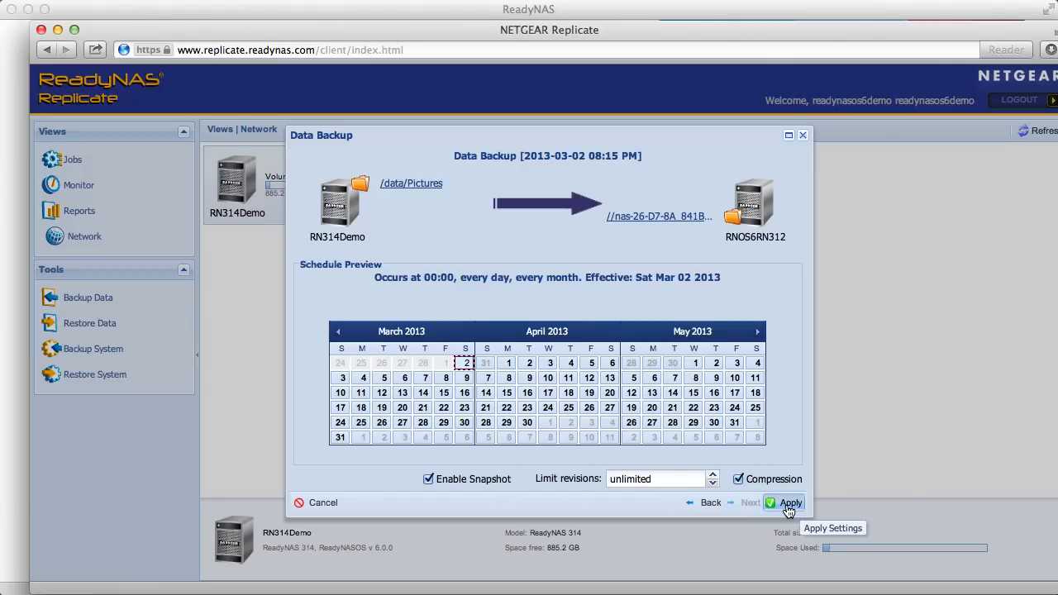
# Step: Apply the backup job and show it in the Jobs list
pyautogui.click(784, 502)
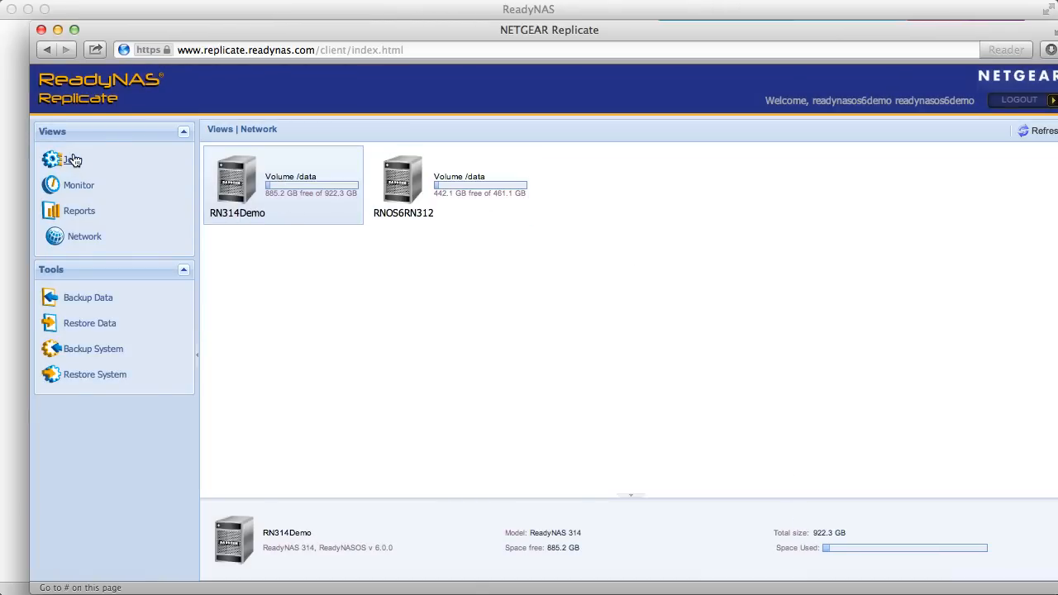
pyautogui.click(67, 159)
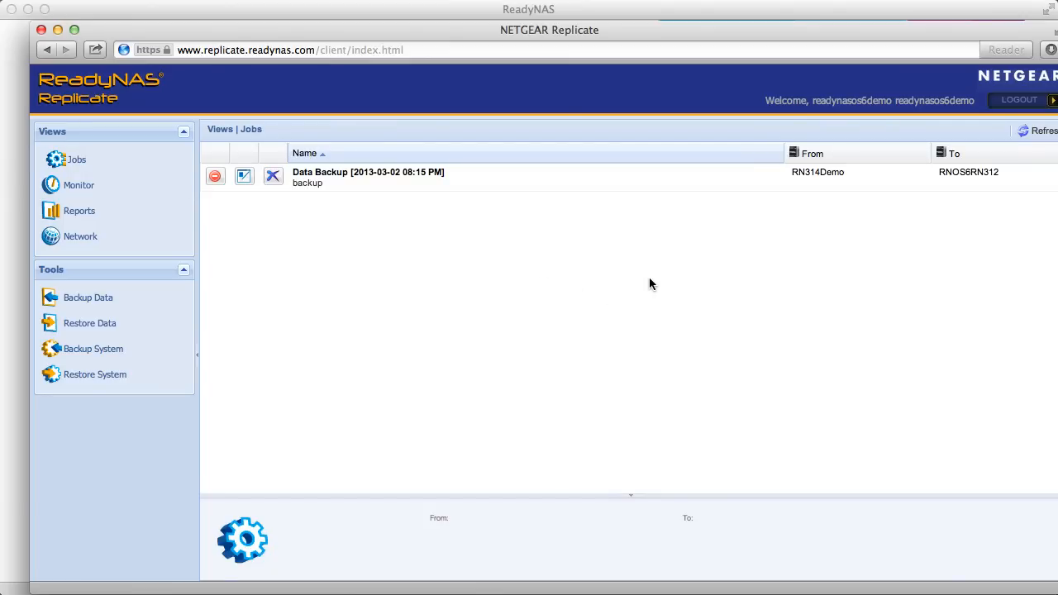
pyautogui.moveTo(669, 200)
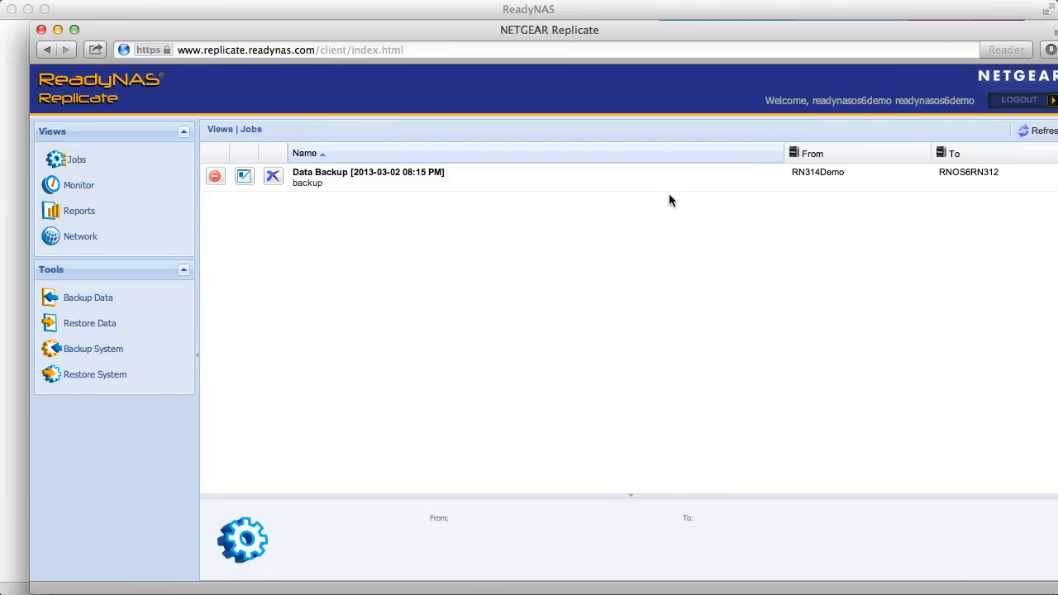